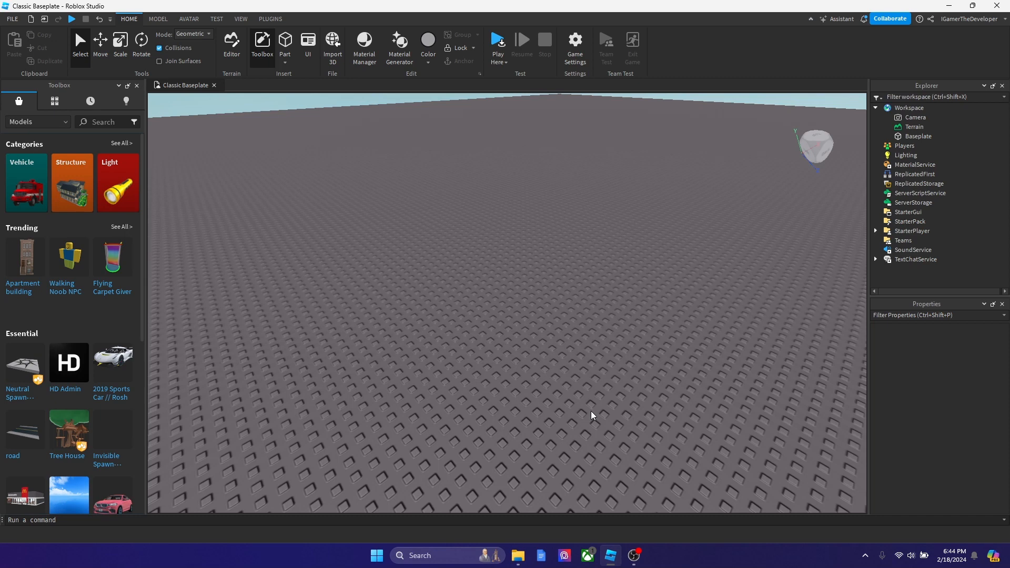
mouse_move(300, 75)
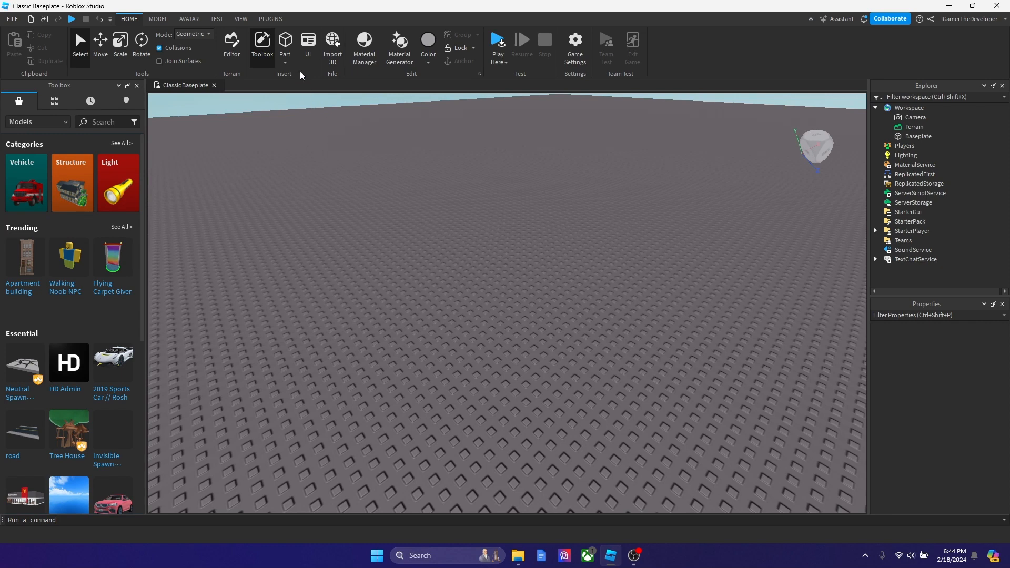
- Insert a new Part into the Workspace from the Home ribbon
left_click(285, 42)
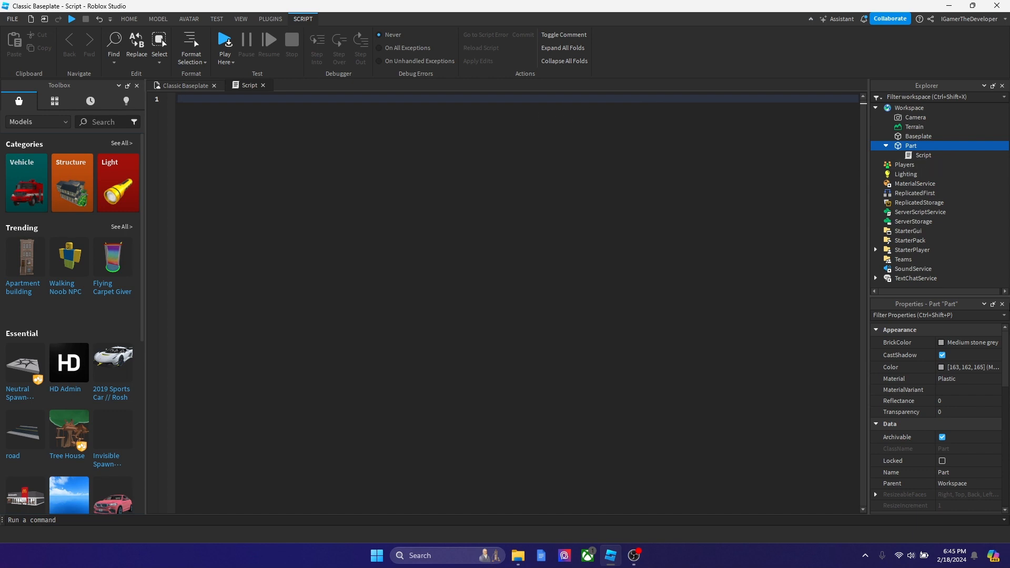
- Write the script's first line: local part = script.Parent
type("local")
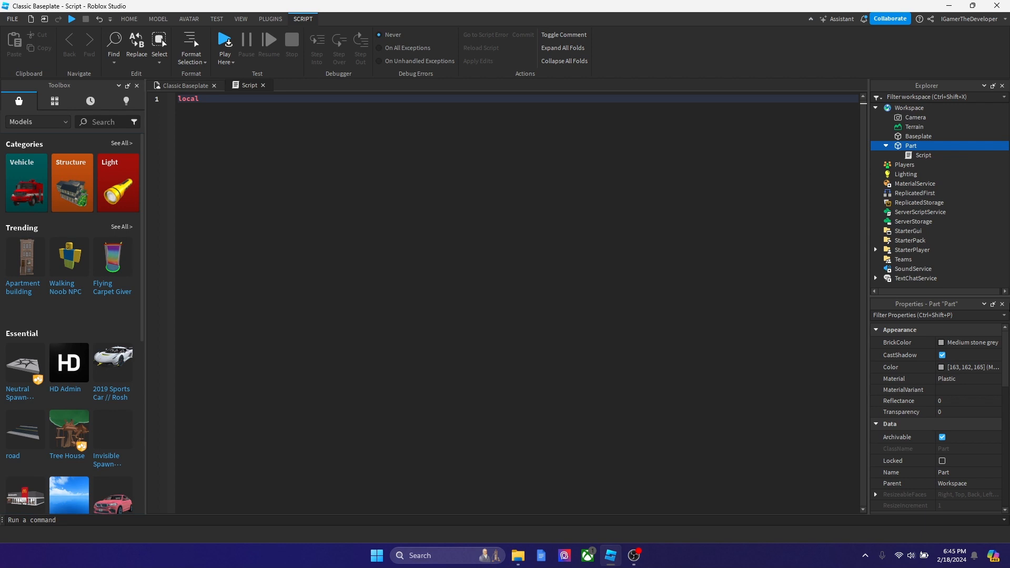
type("part")
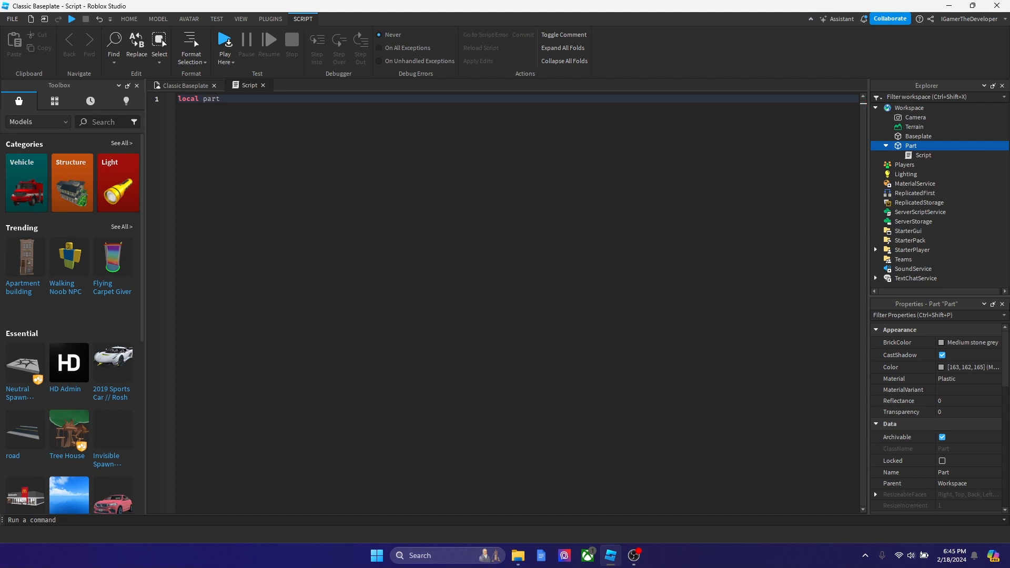
mouse_move(606, 69)
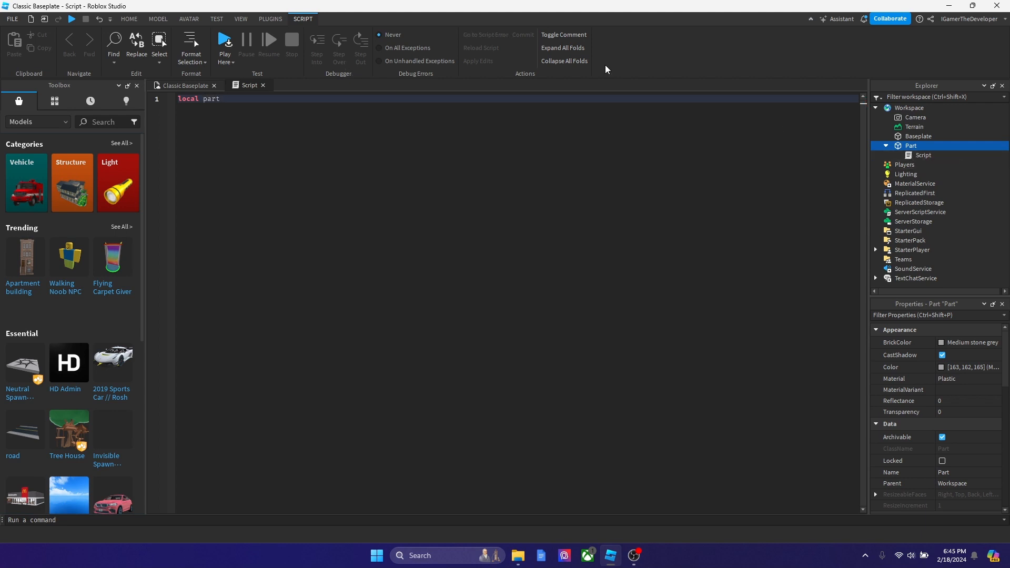
type("= s")
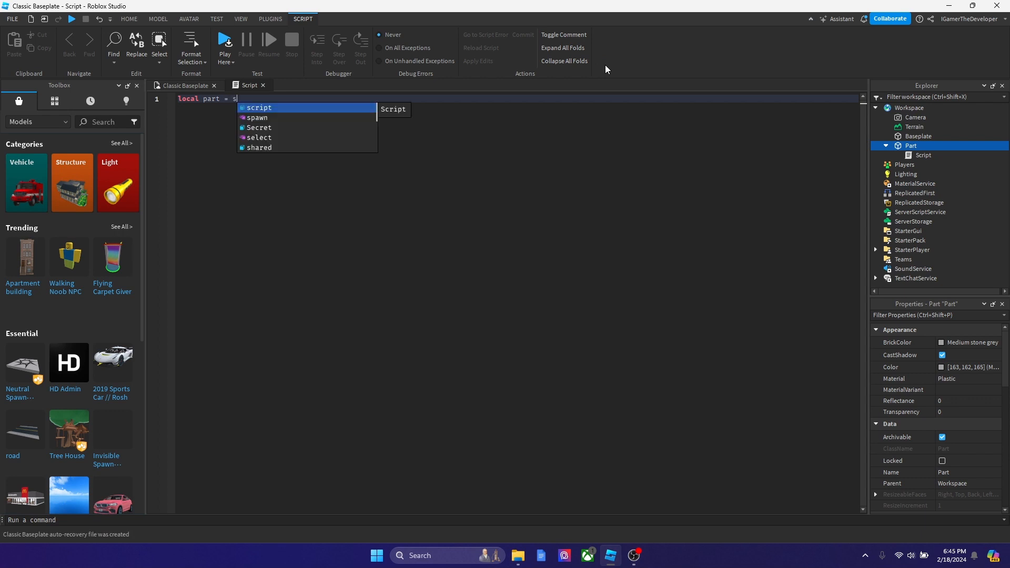
type("cript.parent")
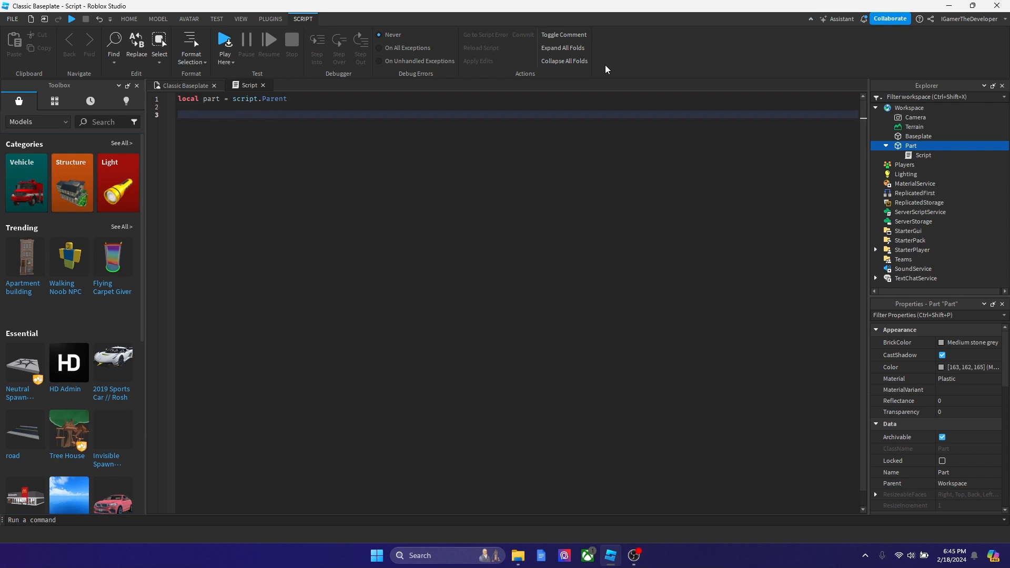
- Write line 3 as part.Velocity = Vectoe3.new(0,500,0), with Vector3 misspelled
type("part")
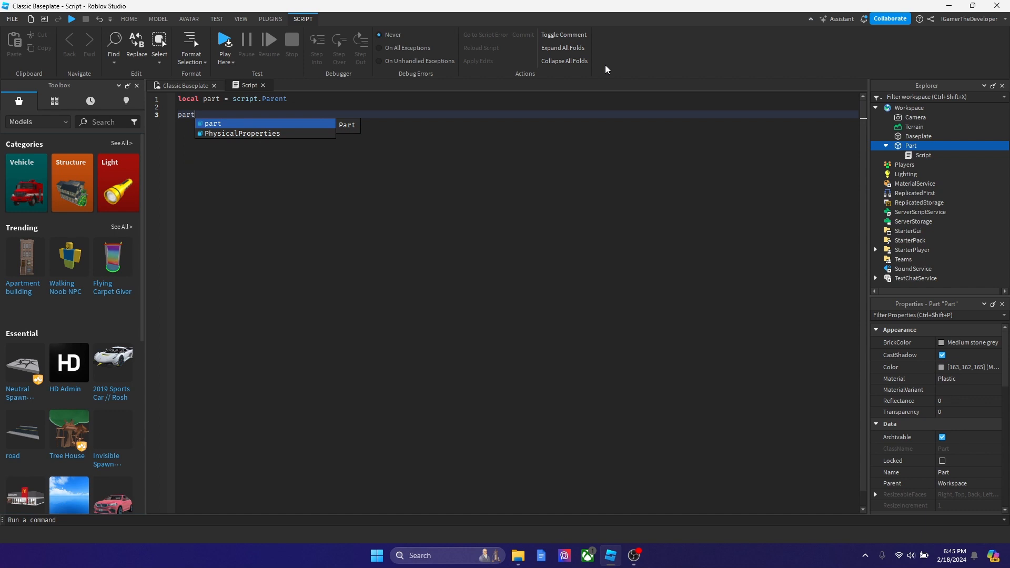
type(".Velocity")
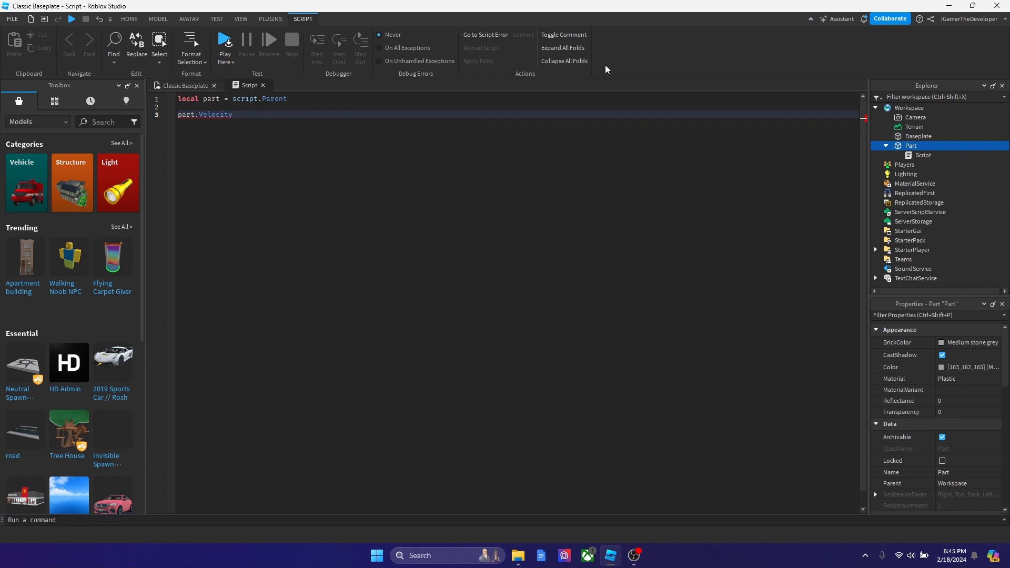
type("= Vectoe3")
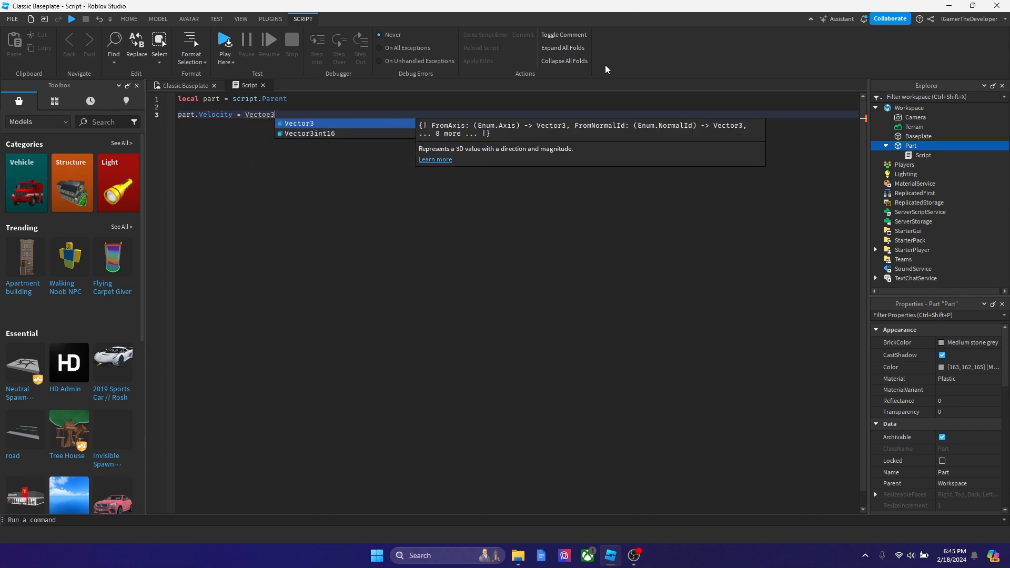
type(".new(")
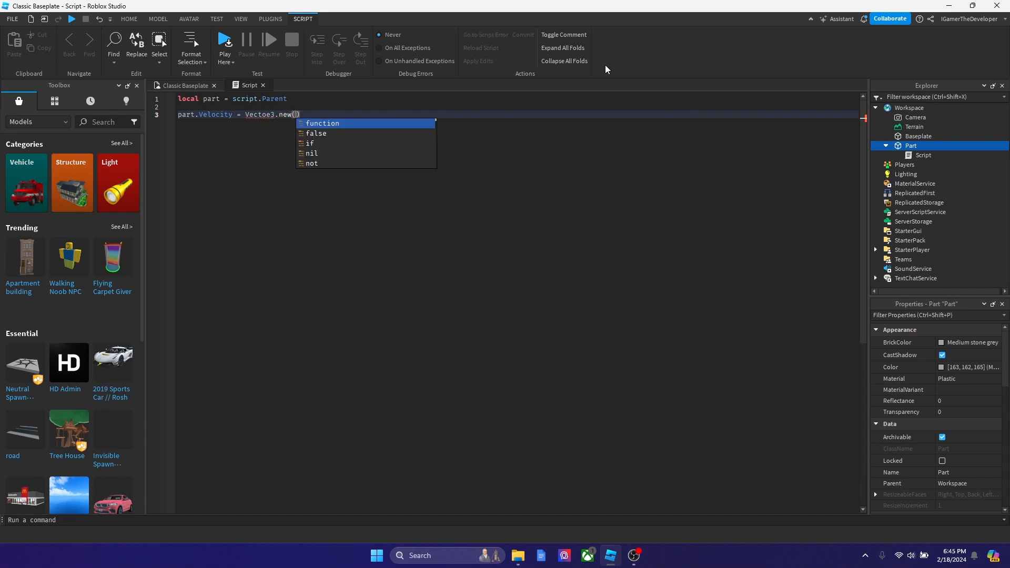
type("0")
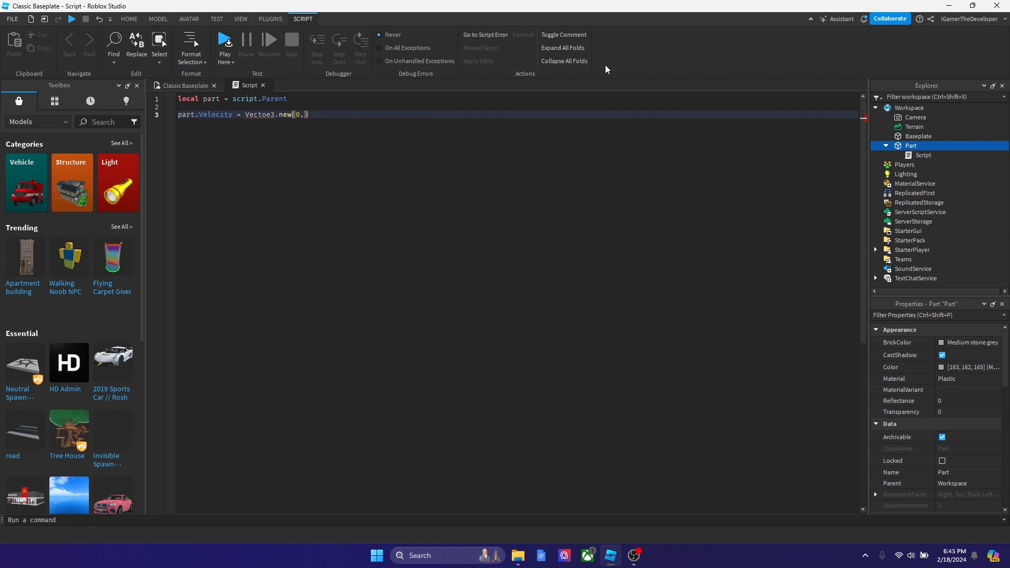
type(",0")
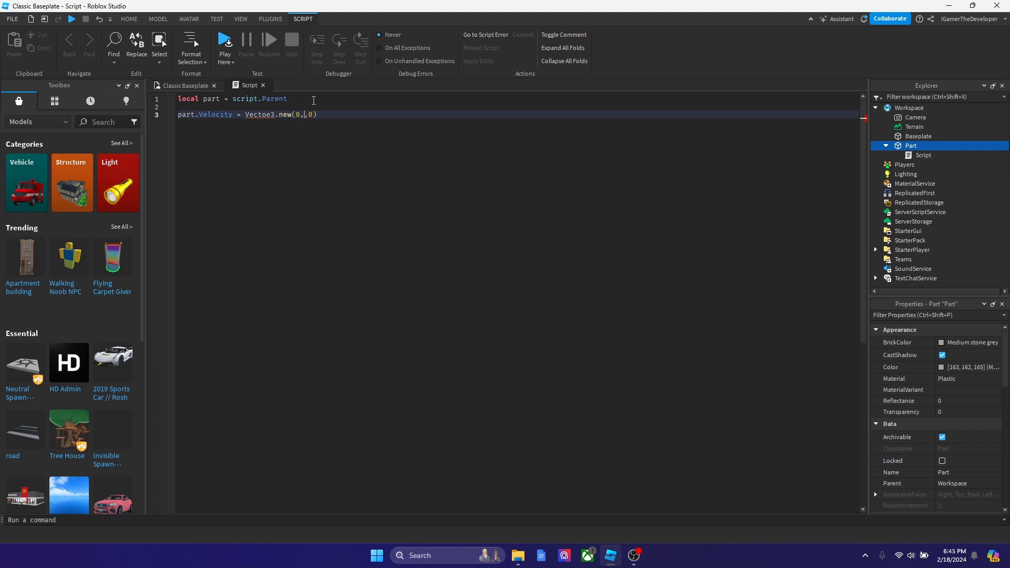
type("500")
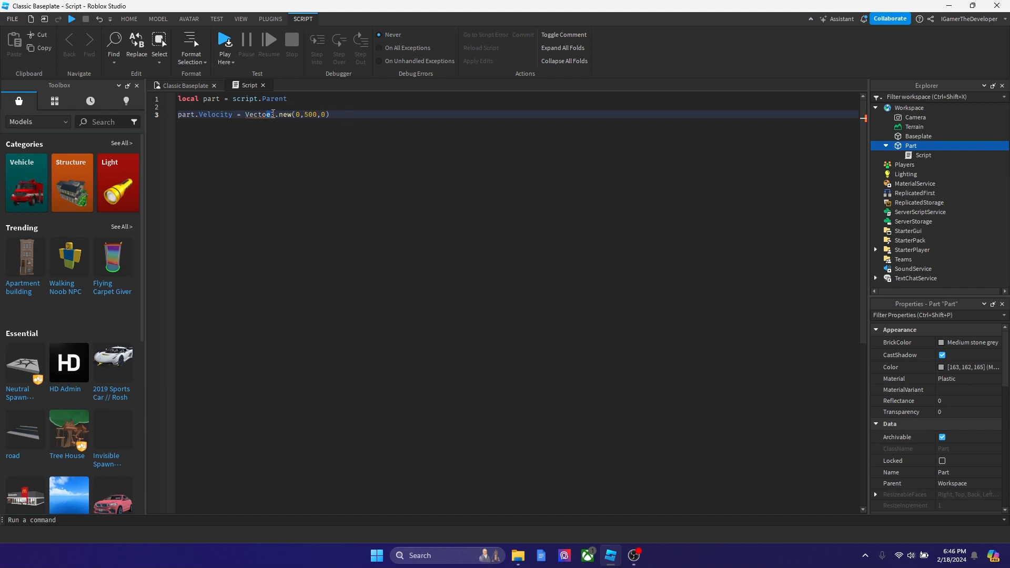
- Correct Vectoe3 to Vector3 so line 3 reads Vector3.new(0,500,0)
double_click(260, 114)
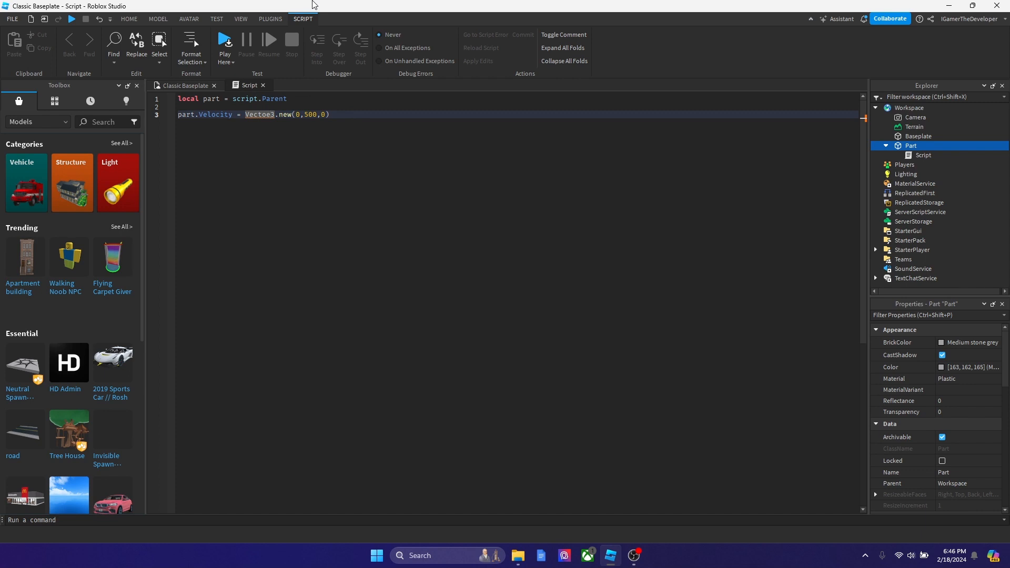
type("Vector2")
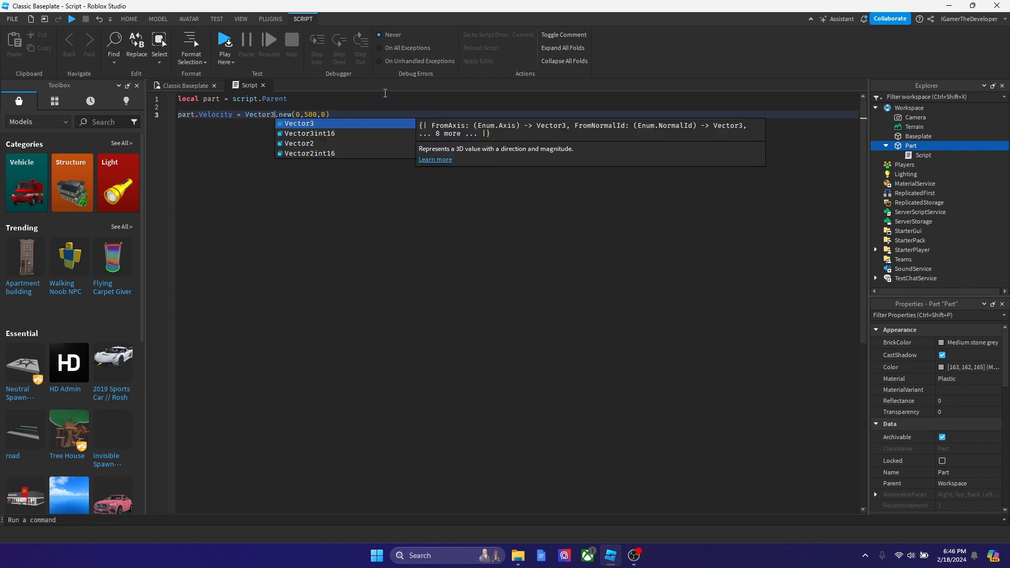
left_click(357, 126)
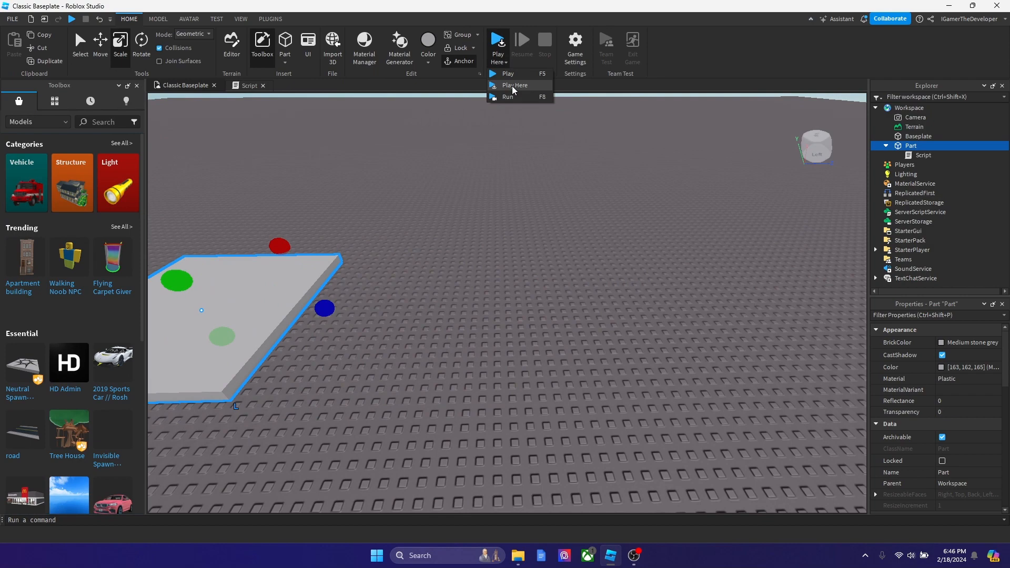
- Start a Play Here playtest of the place with the trampoline part
left_click(514, 85)
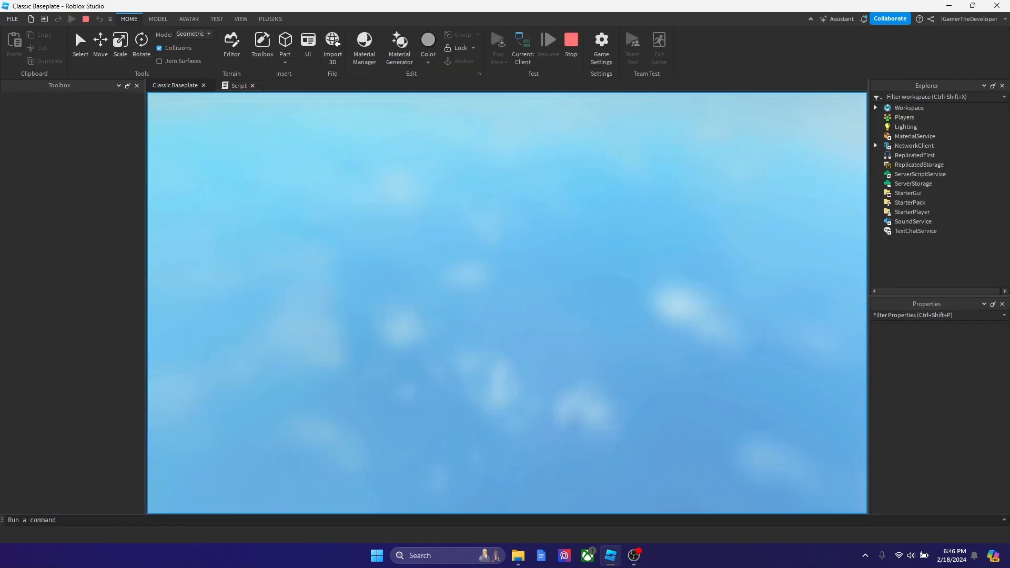
left_click(497, 39)
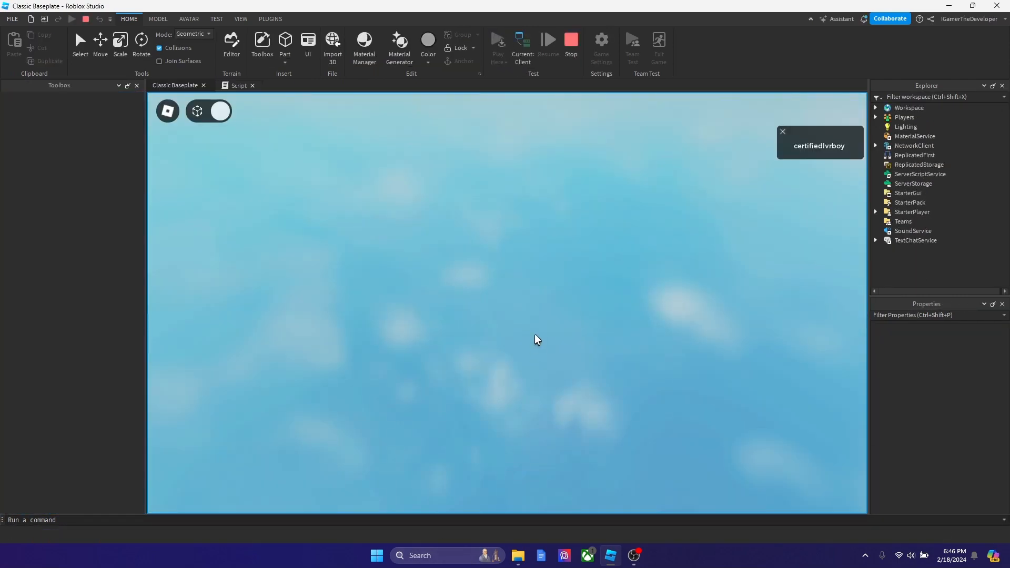